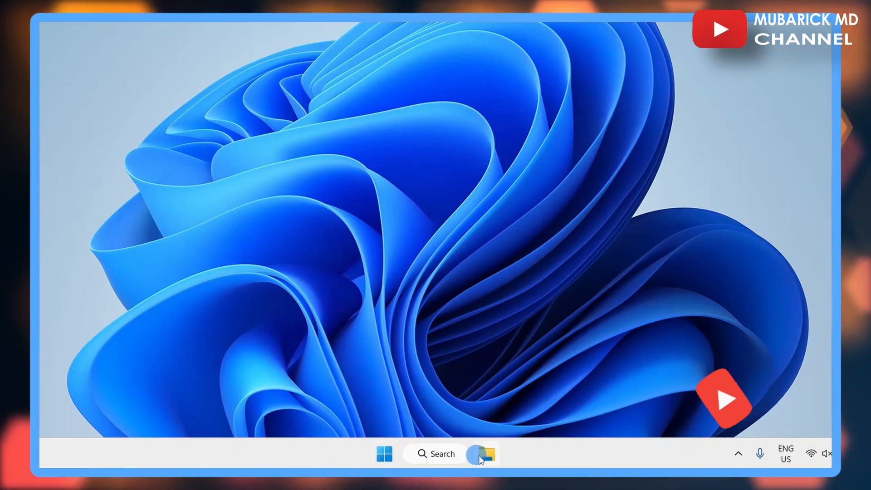
# - Open This PC in File Explorer and bring up its context menu
pyautogui.click(480, 454)
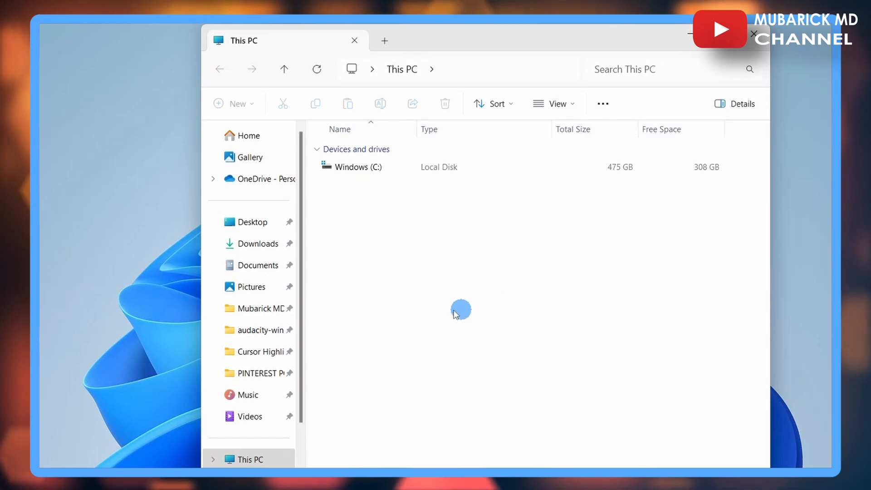
pyautogui.moveTo(516, 292)
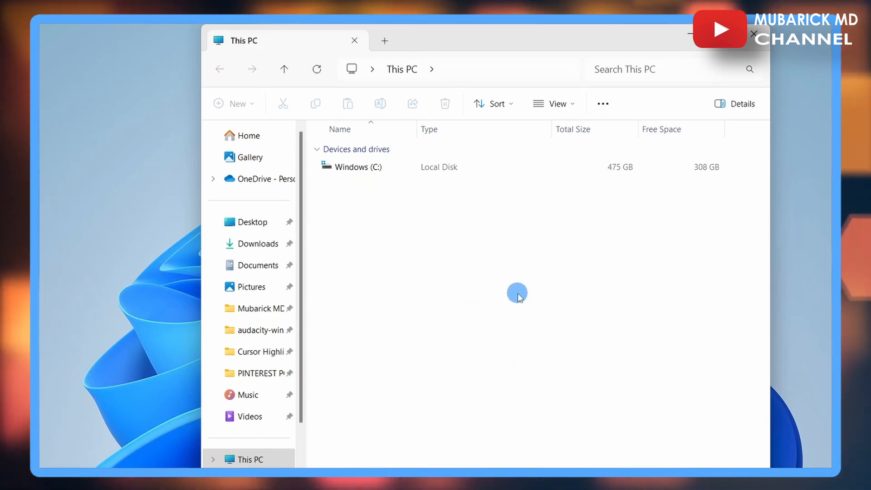
pyautogui.rightClick(516, 292)
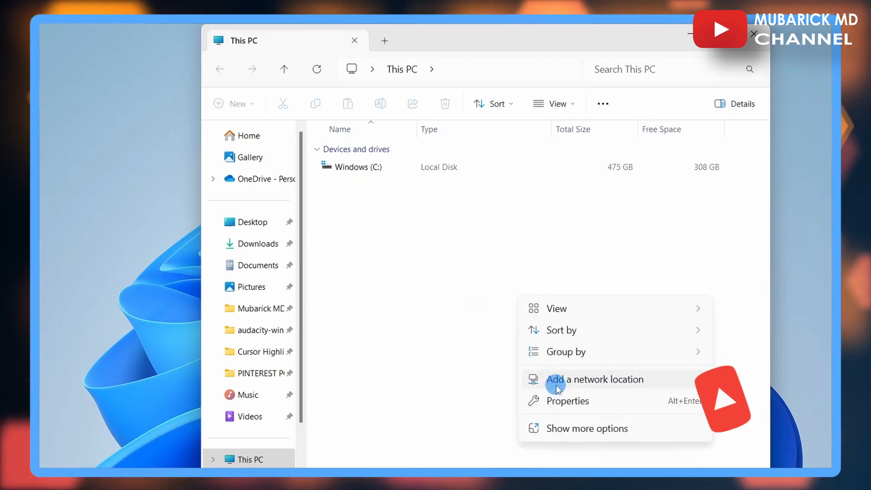
# - Choose Properties to show the System About page with the Intel Core i5-1035G1 specs
pyautogui.click(567, 401)
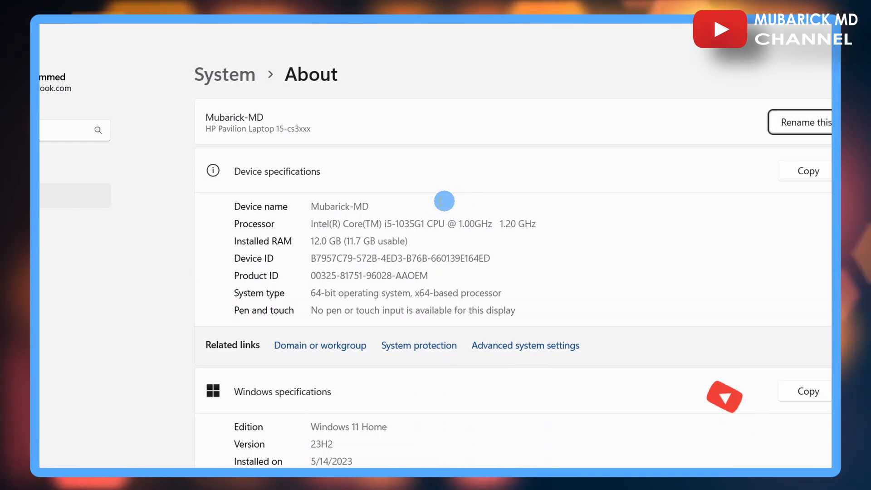
pyautogui.moveTo(425, 270)
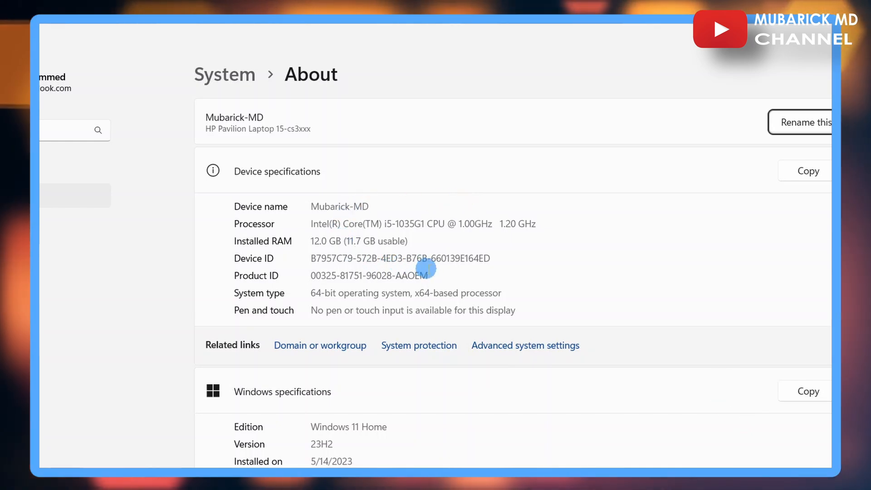
pyautogui.moveTo(321, 217)
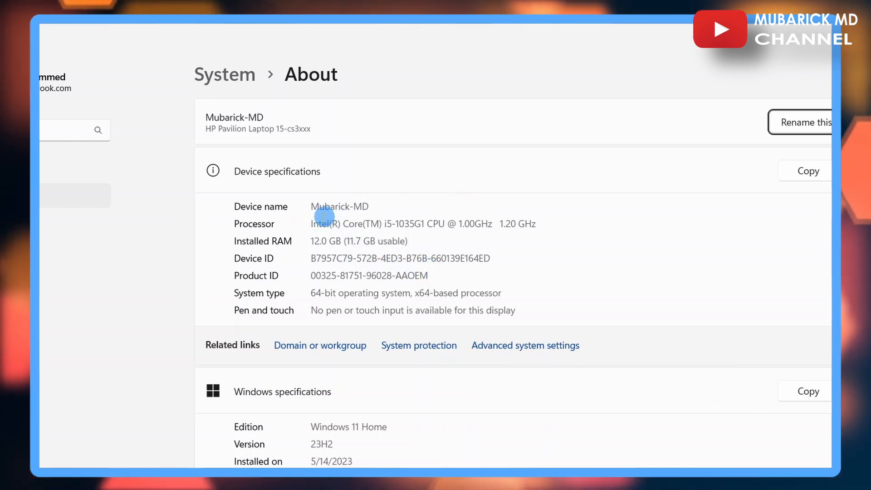
pyautogui.moveTo(258, 269)
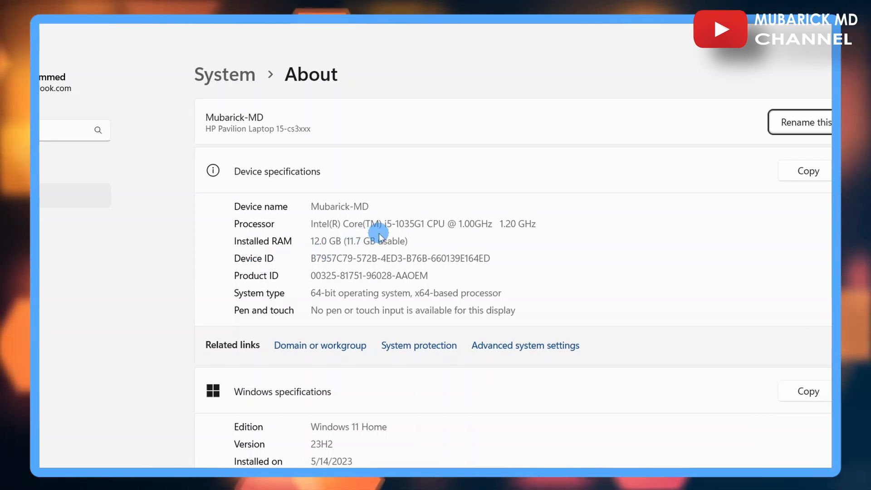
pyautogui.moveTo(399, 232)
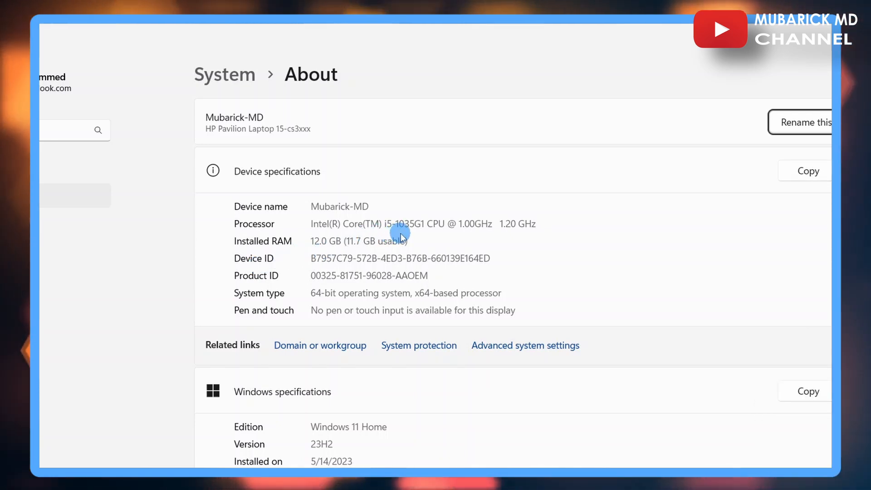
pyautogui.moveTo(386, 232)
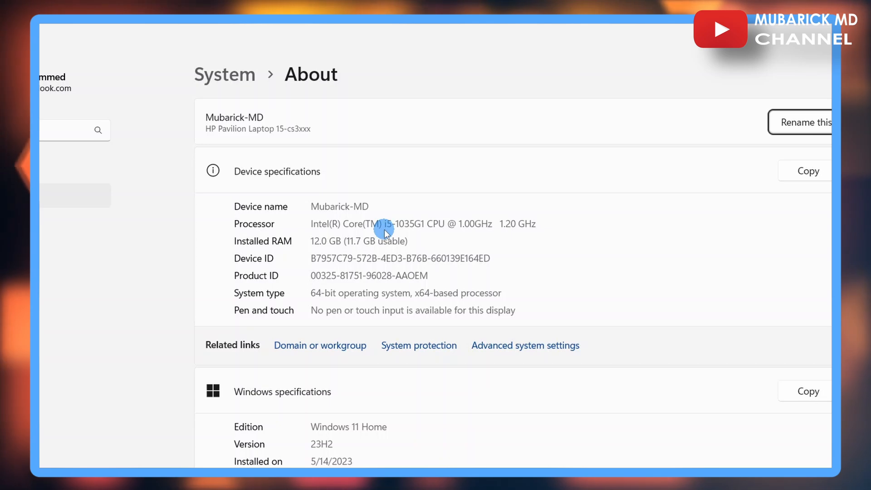
pyautogui.moveTo(397, 232)
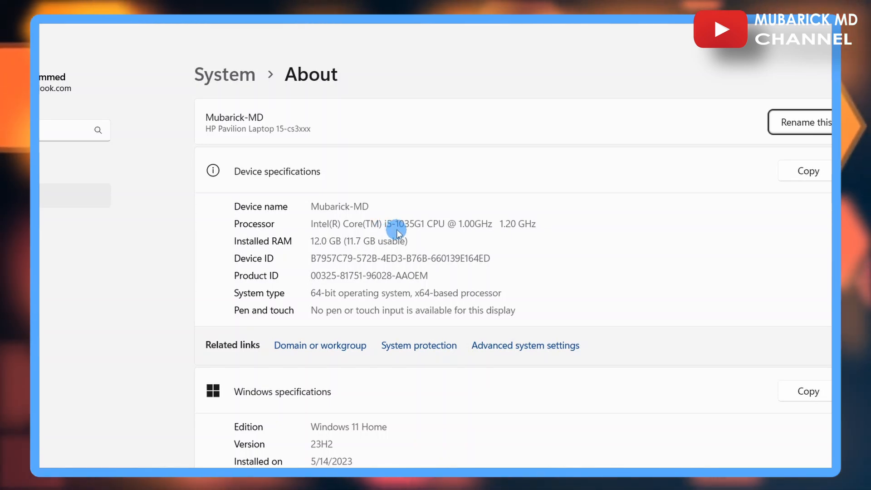